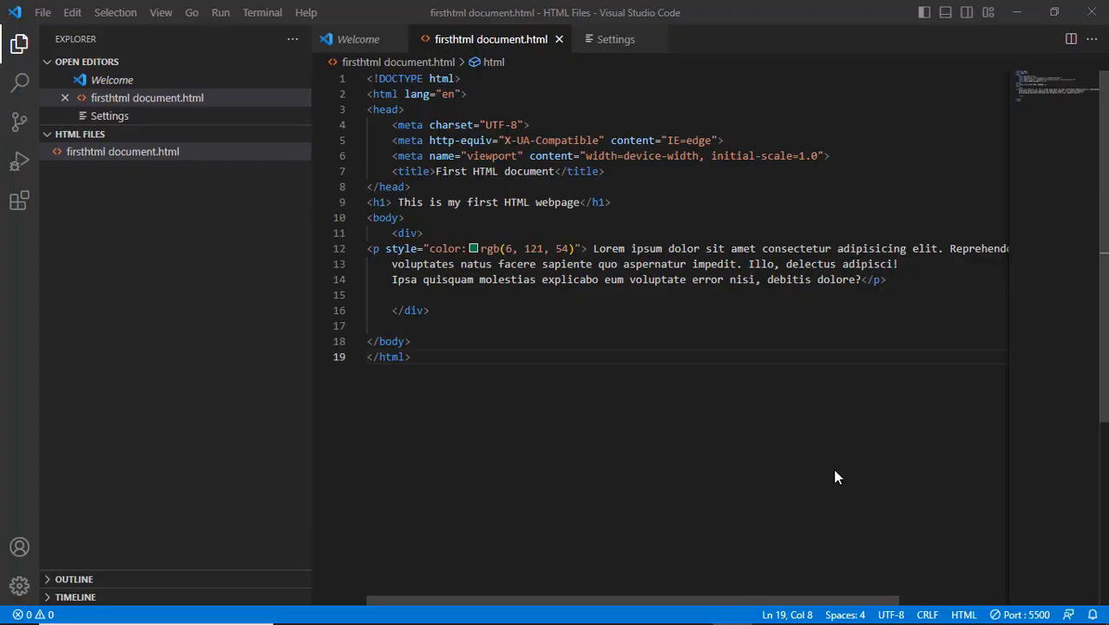
mouse_move(834, 472)
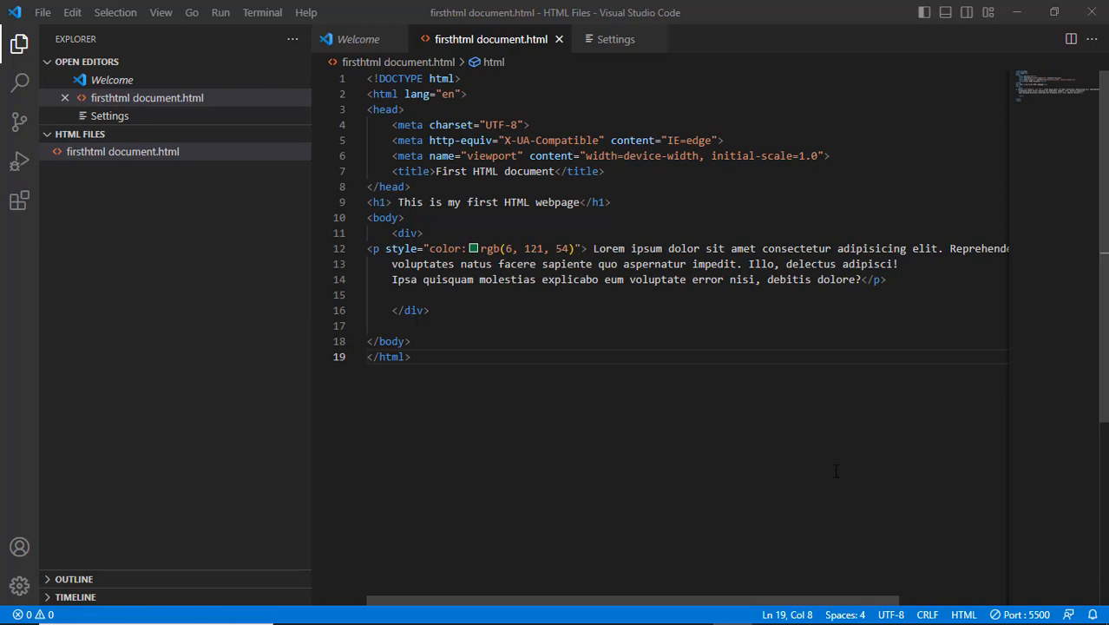
mouse_move(529, 392)
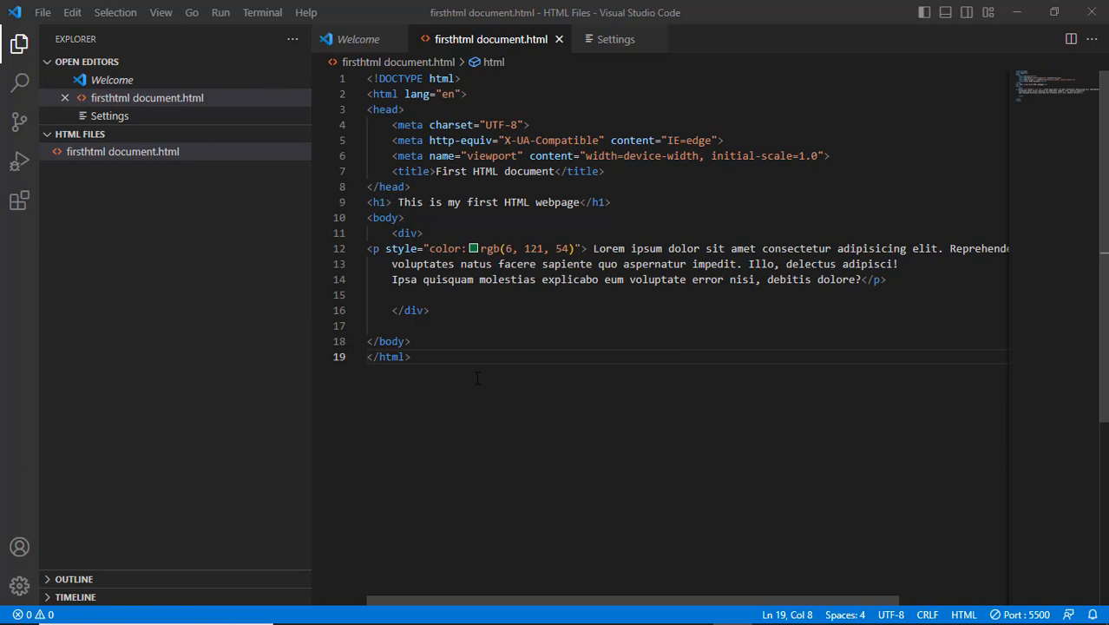
mouse_move(538, 389)
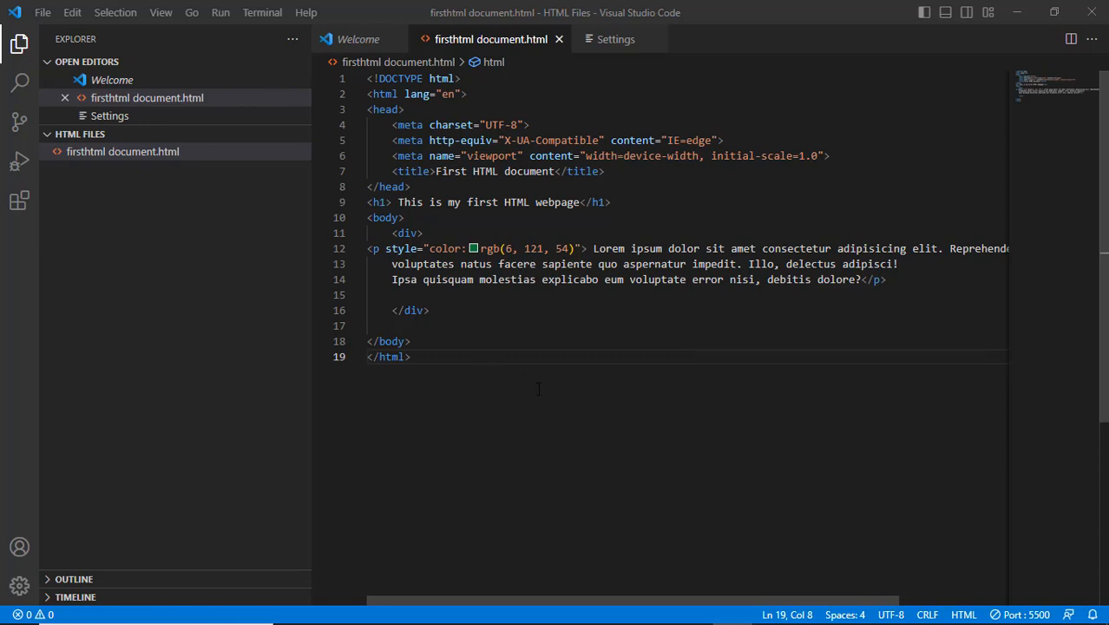
mouse_move(501, 402)
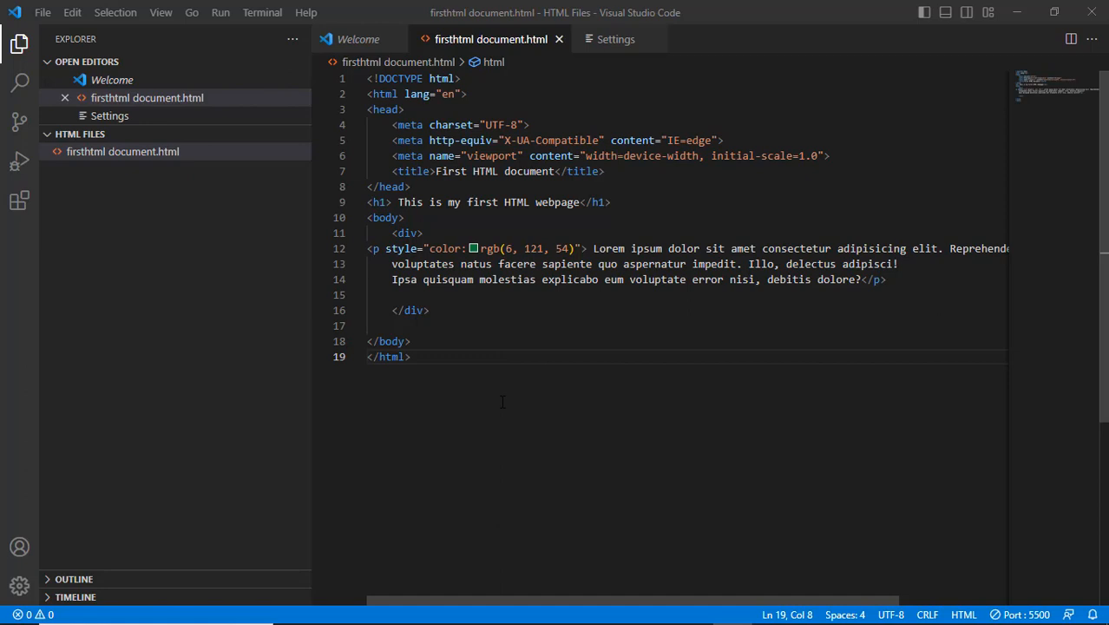
mouse_move(252, 304)
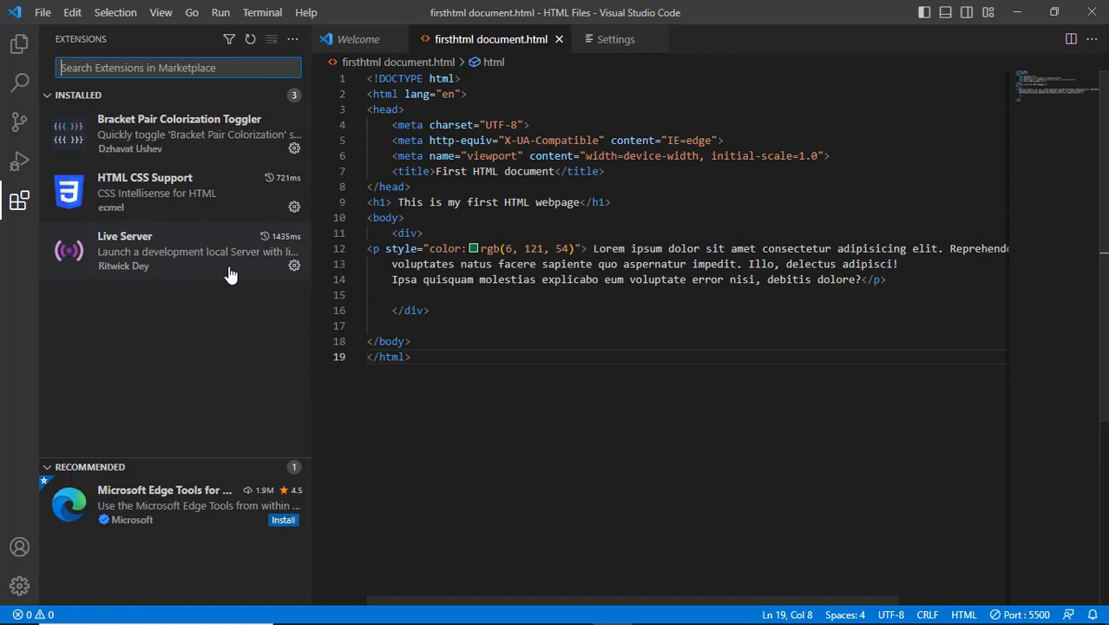
mouse_move(264, 264)
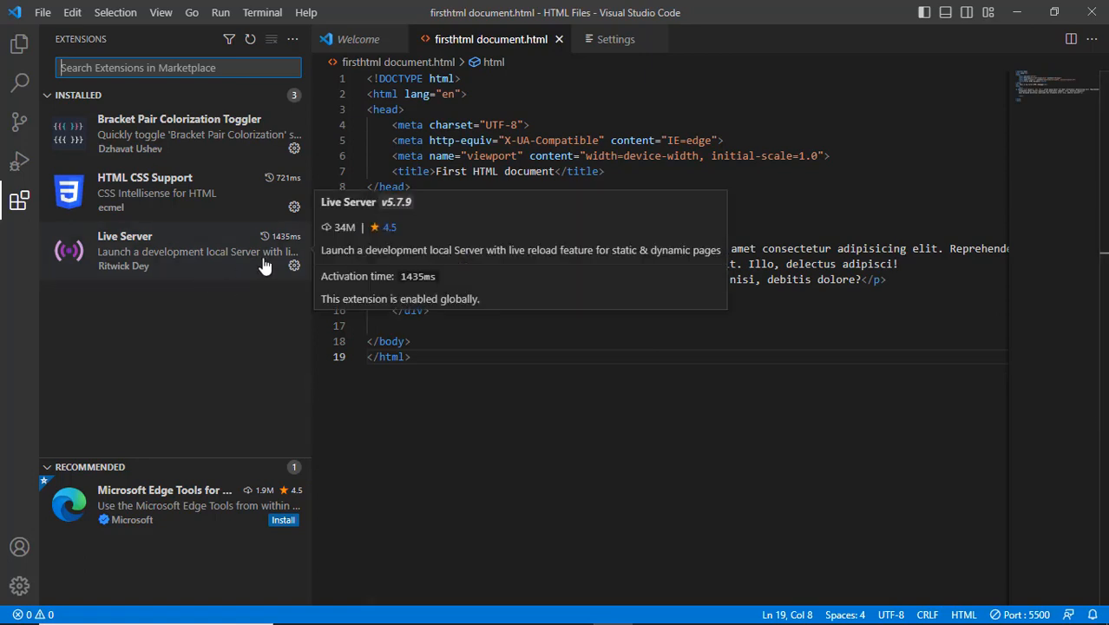
mouse_move(191, 309)
type("n")
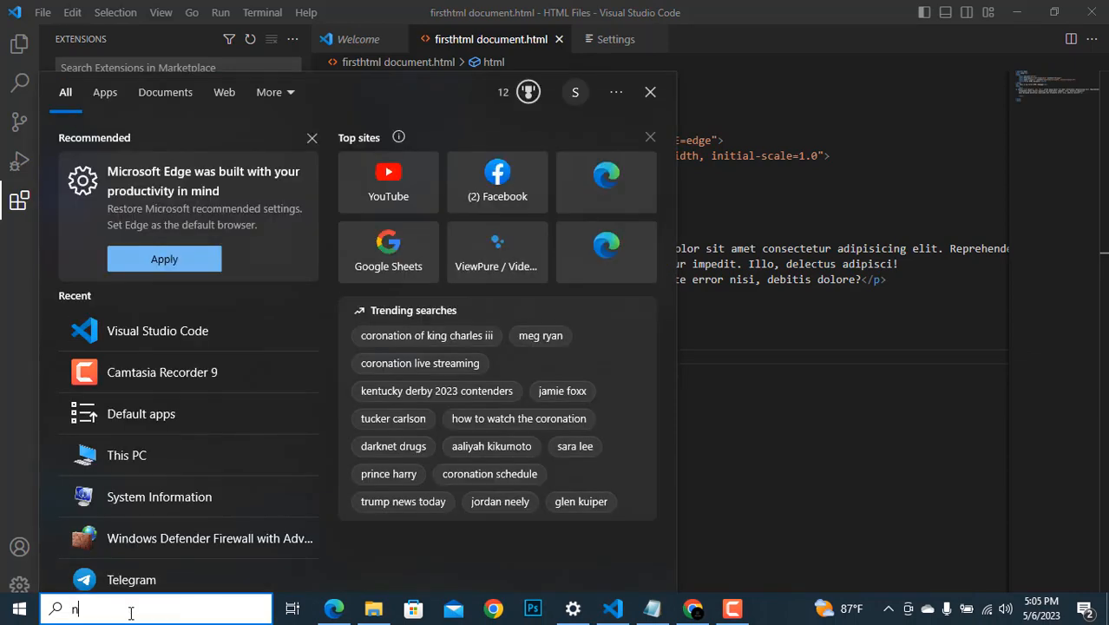
- Search Windows Start for 'note' to bring up Notepad as the best match
type("ote")
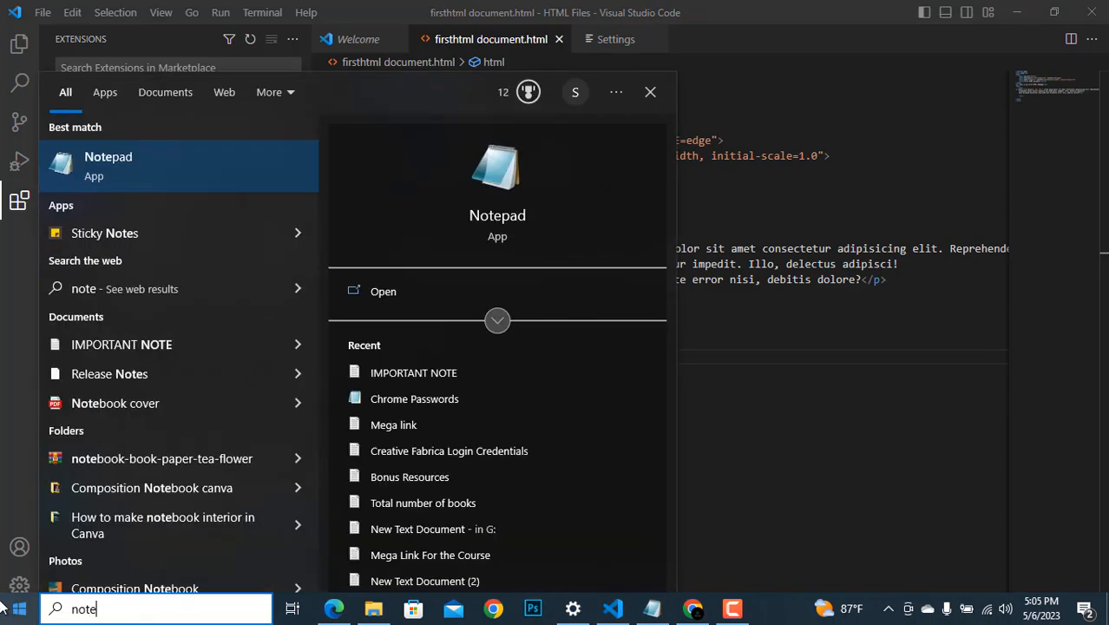
mouse_move(231, 196)
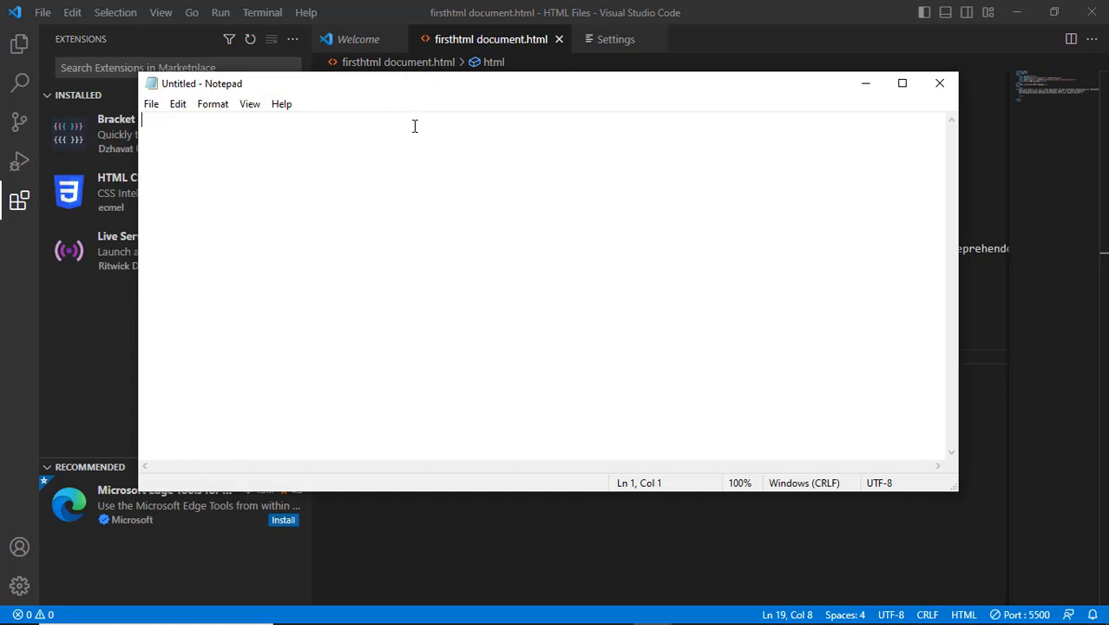
- In Notepad's Open dialog, browse to C:\Windows\System32\drivers\etc, show All Files and select 'hosts'
left_click(151, 104)
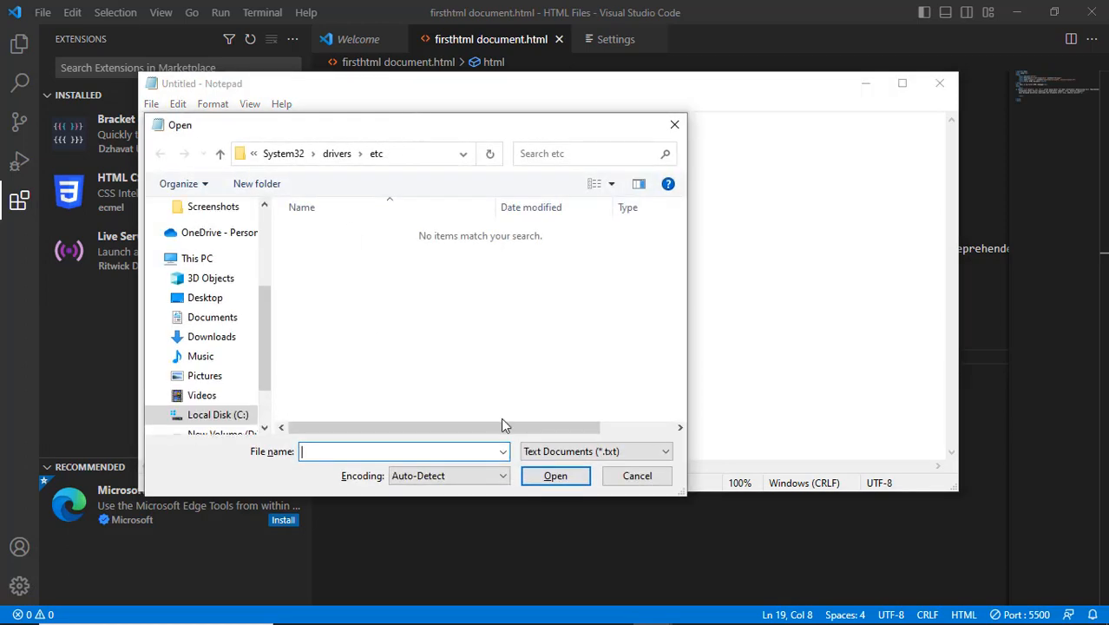
left_click(594, 451)
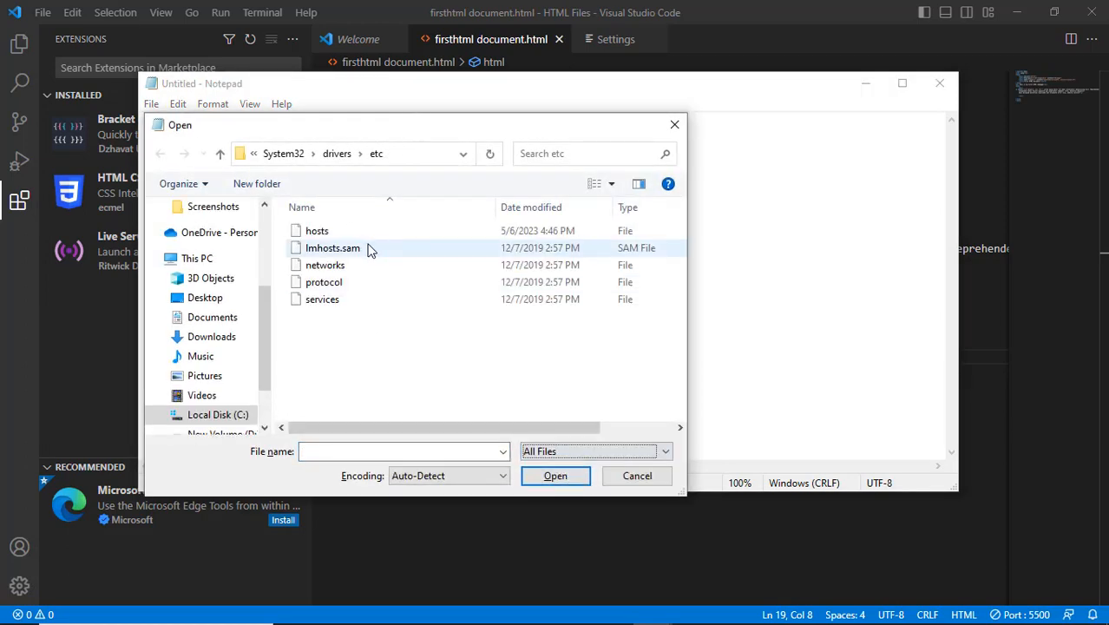
left_click(316, 229)
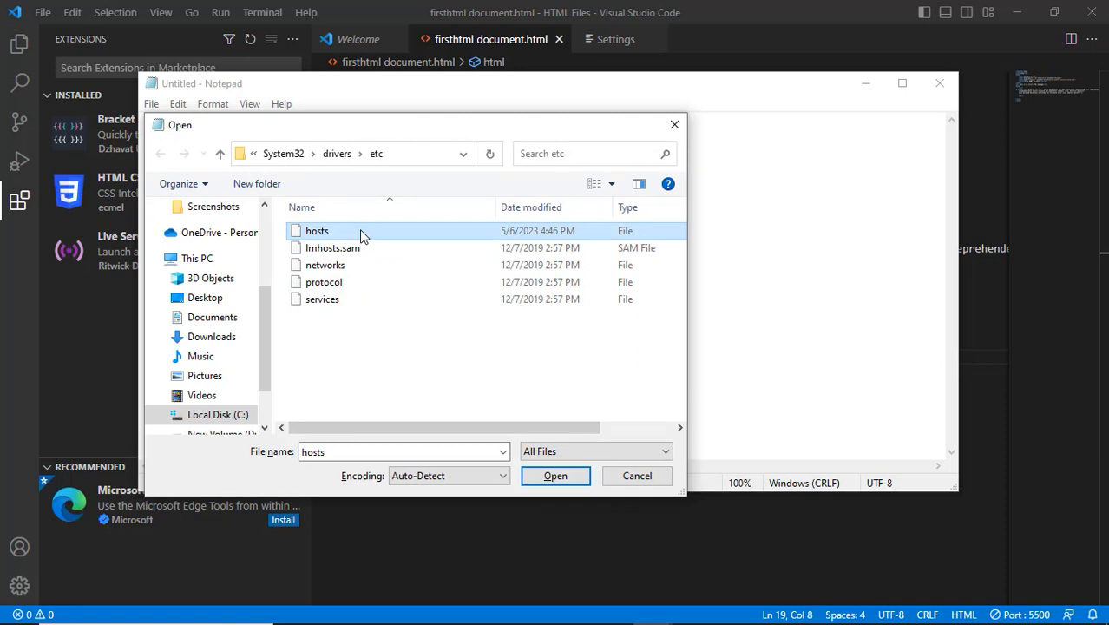
left_click(364, 153)
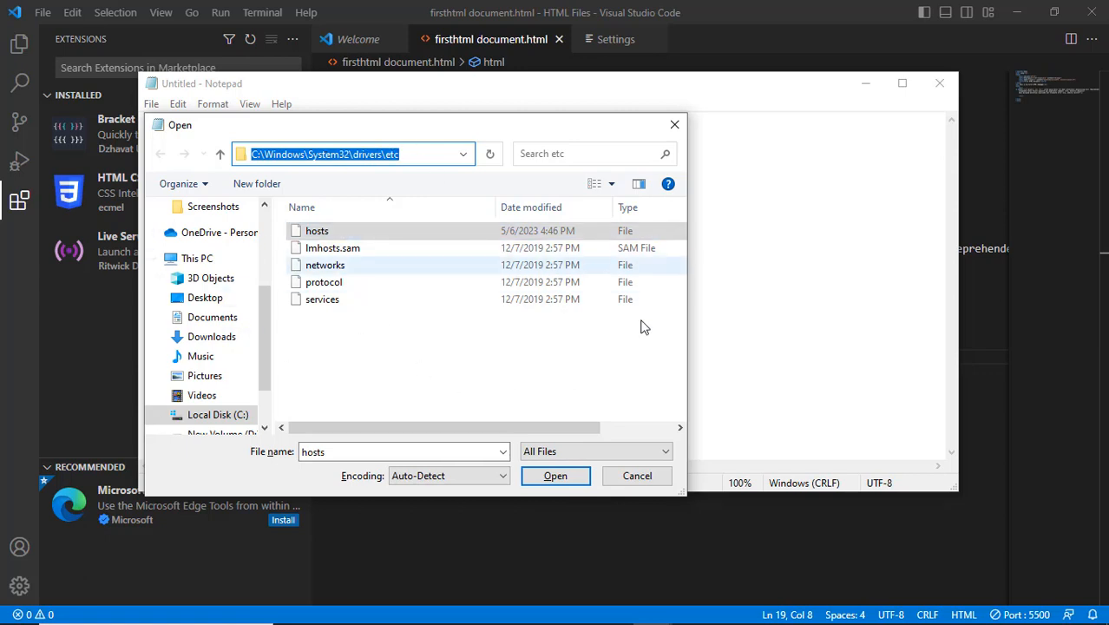
mouse_move(365, 263)
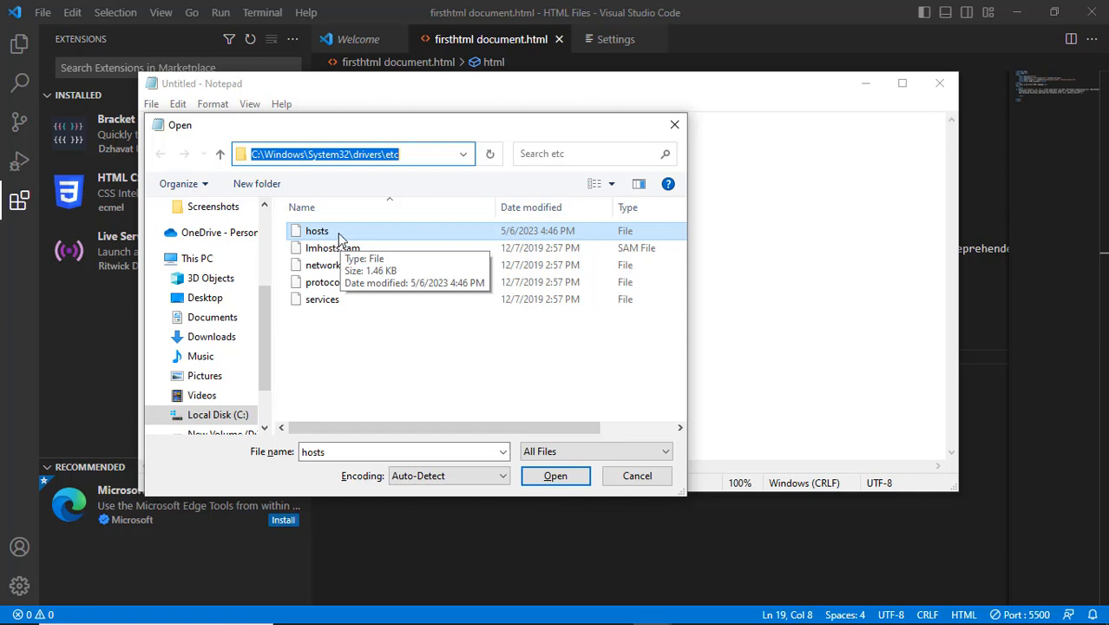
mouse_move(351, 234)
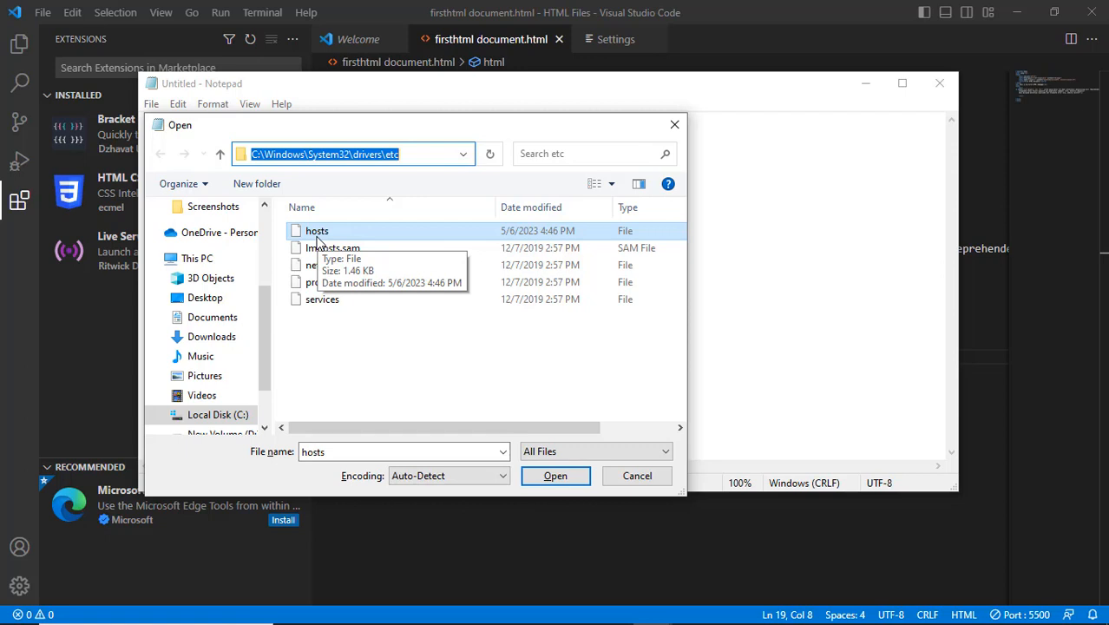
mouse_move(355, 240)
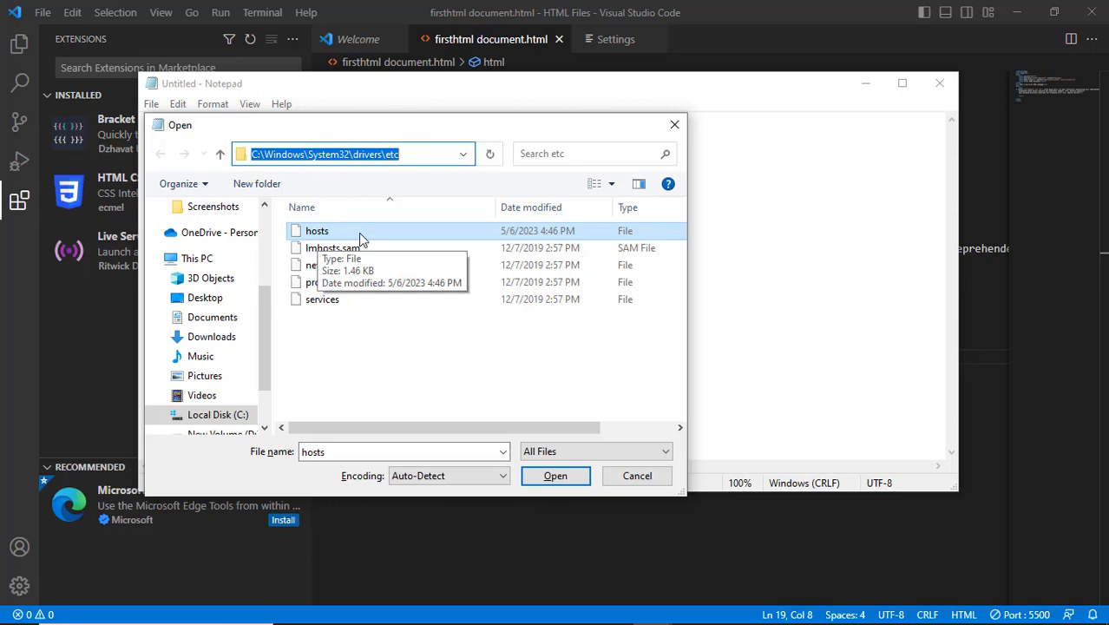
left_click(556, 476)
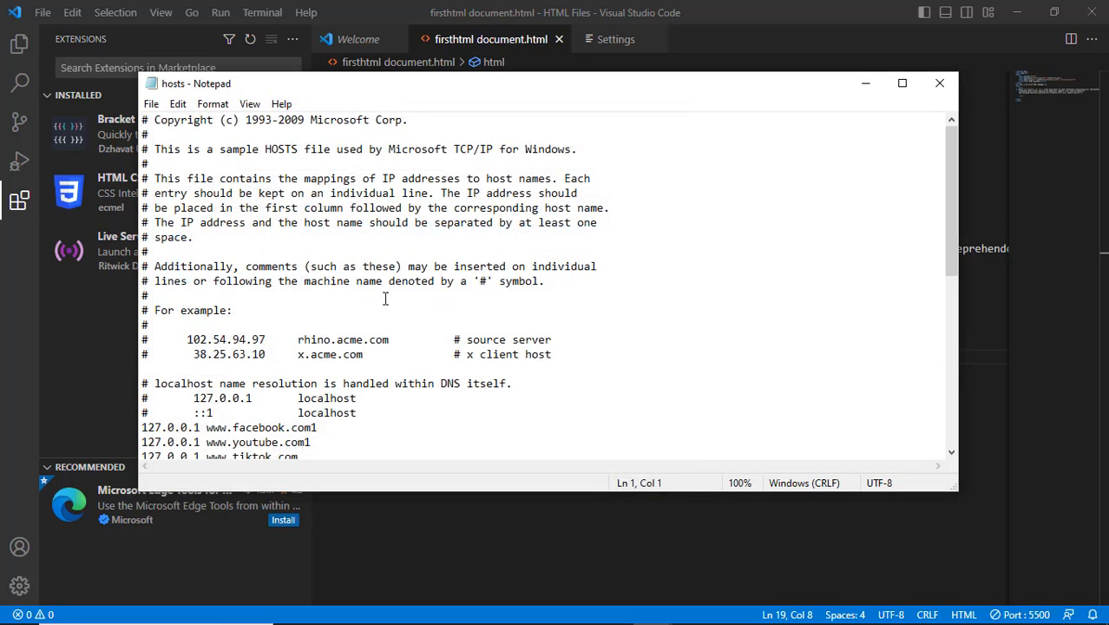
scroll("down", 3)
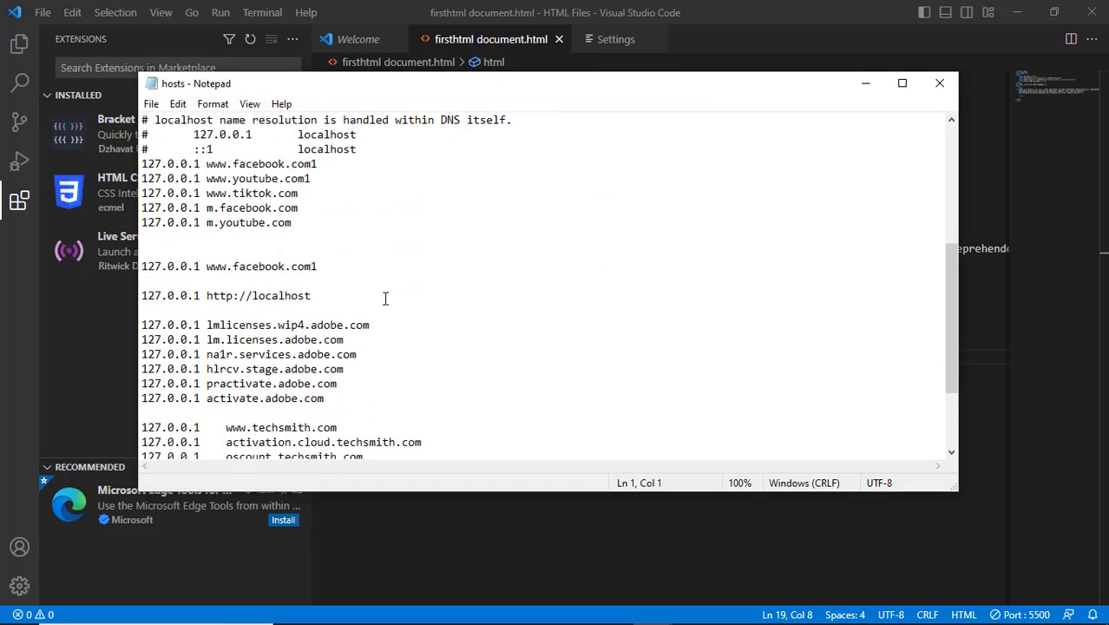
scroll("down", 3)
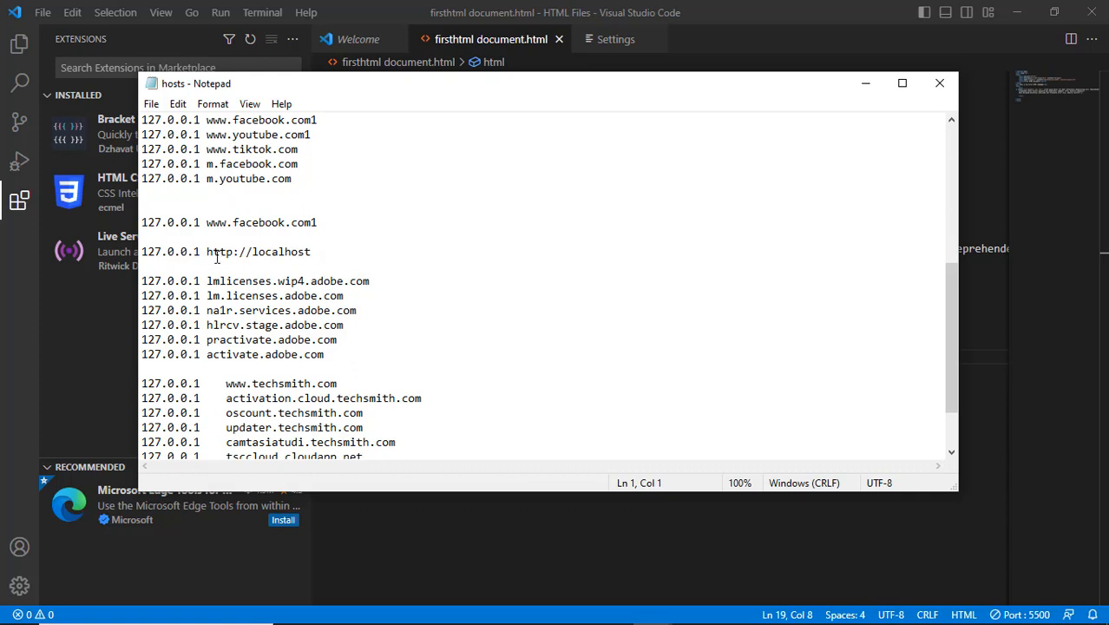
mouse_move(302, 251)
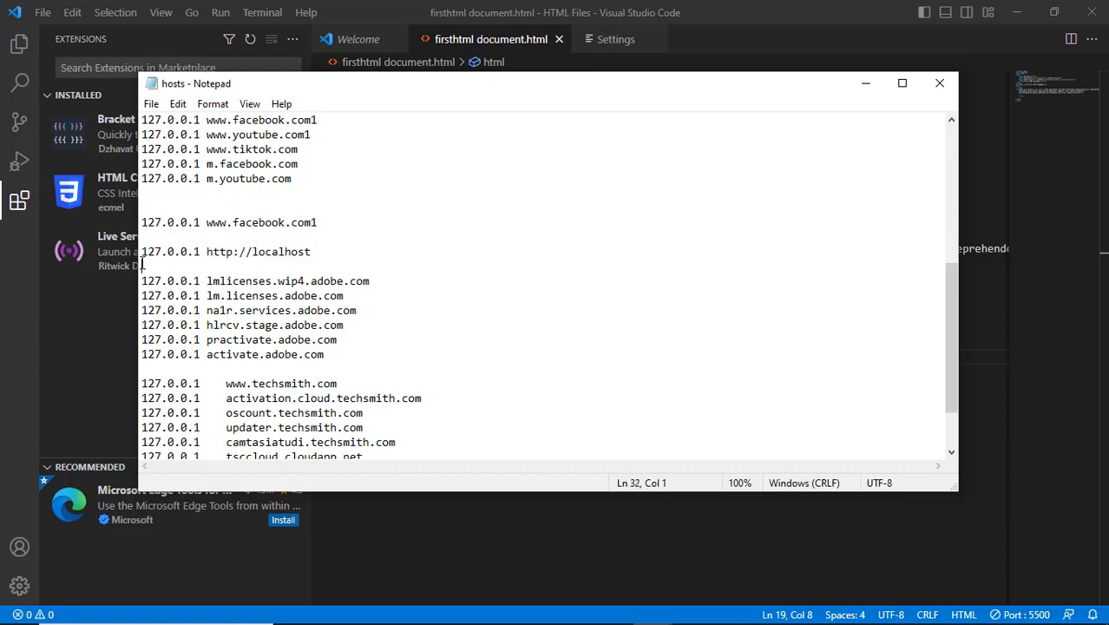
triple_click(257, 251)
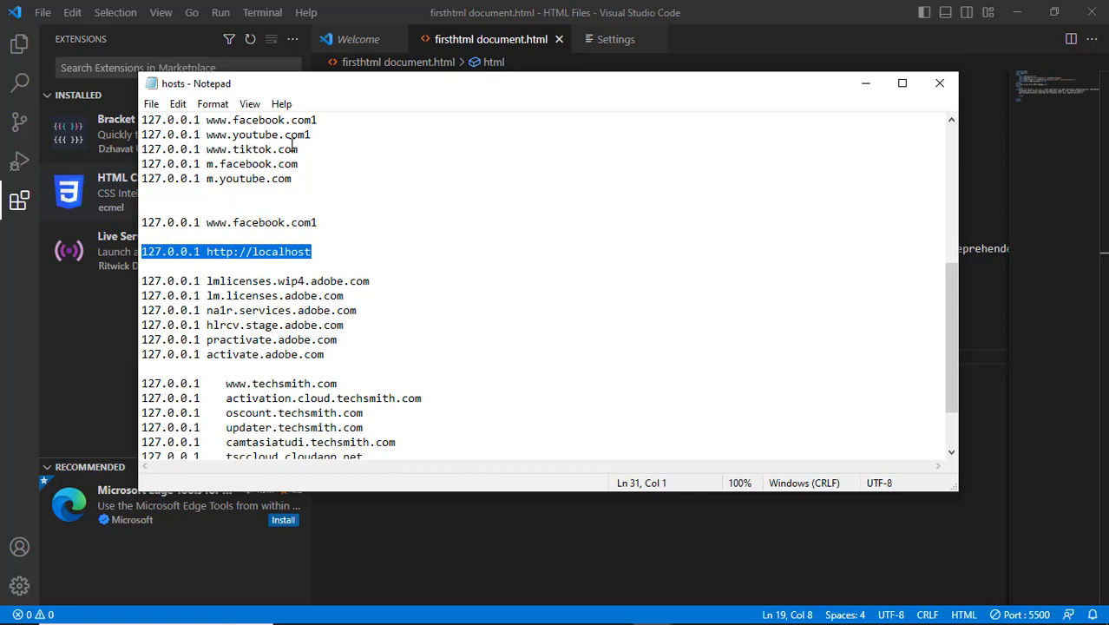
mouse_move(521, 368)
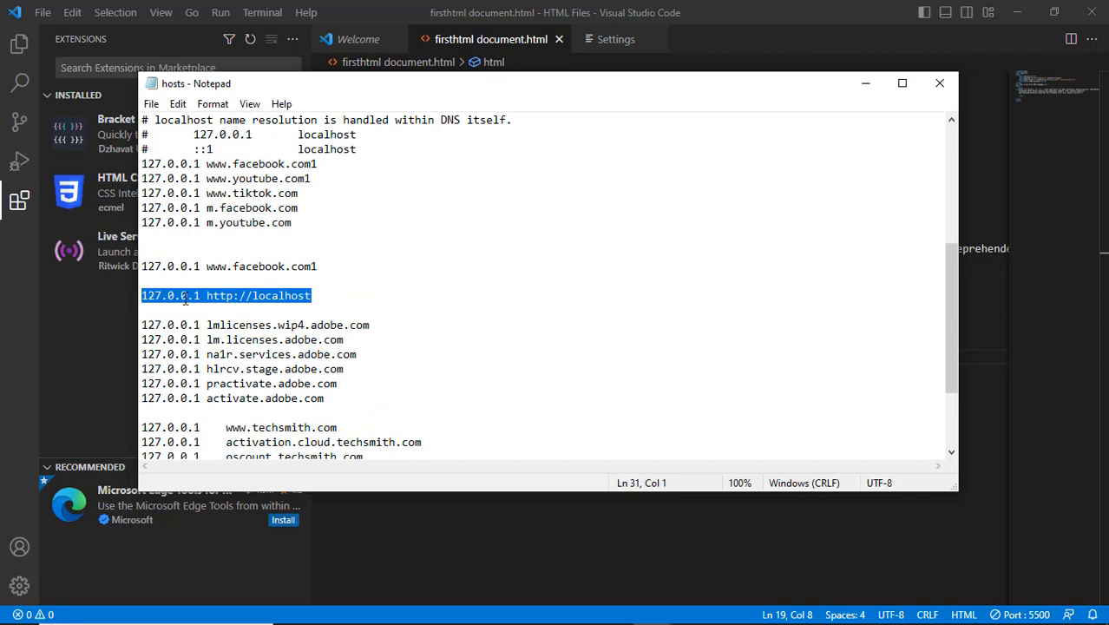
mouse_move(938, 83)
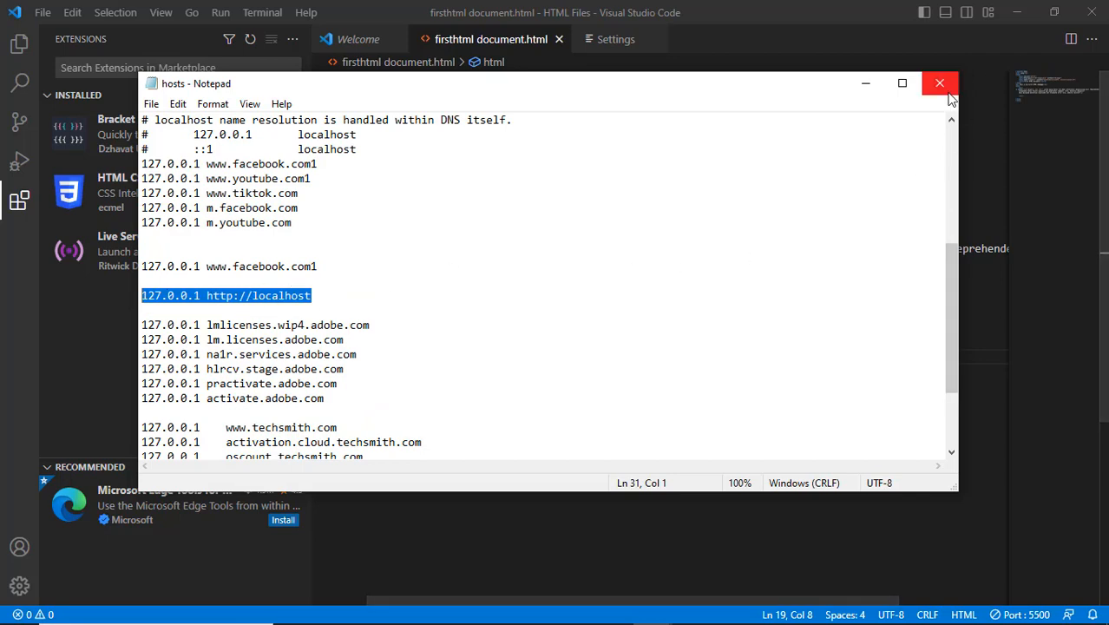
- Close Notepad so Visual Studio Code returns to the front with the HTML document
left_click(937, 84)
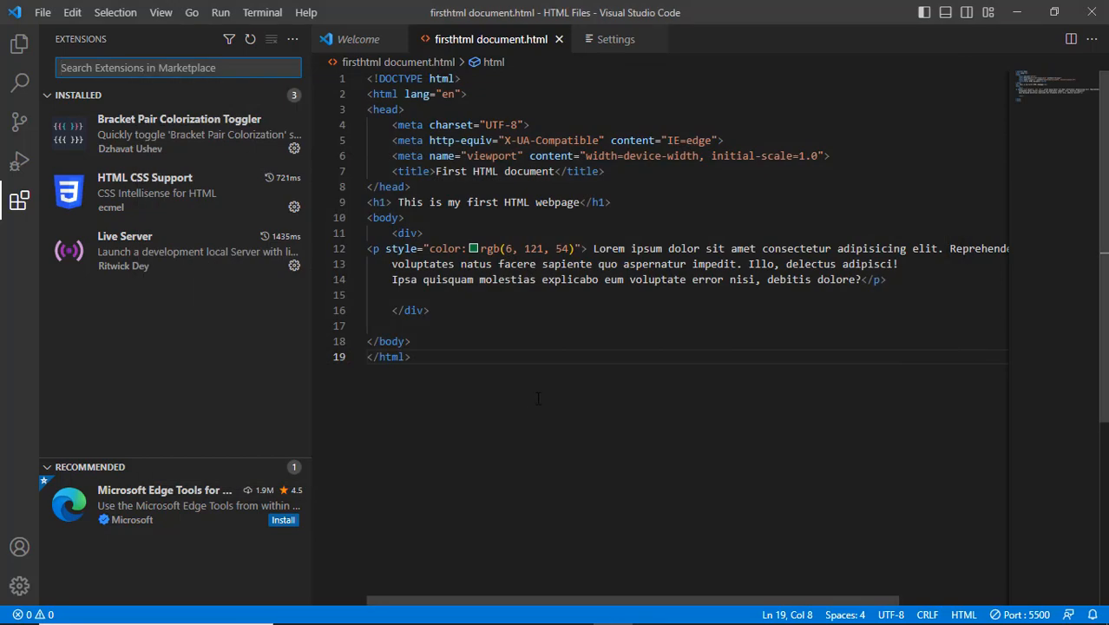
mouse_move(16, 27)
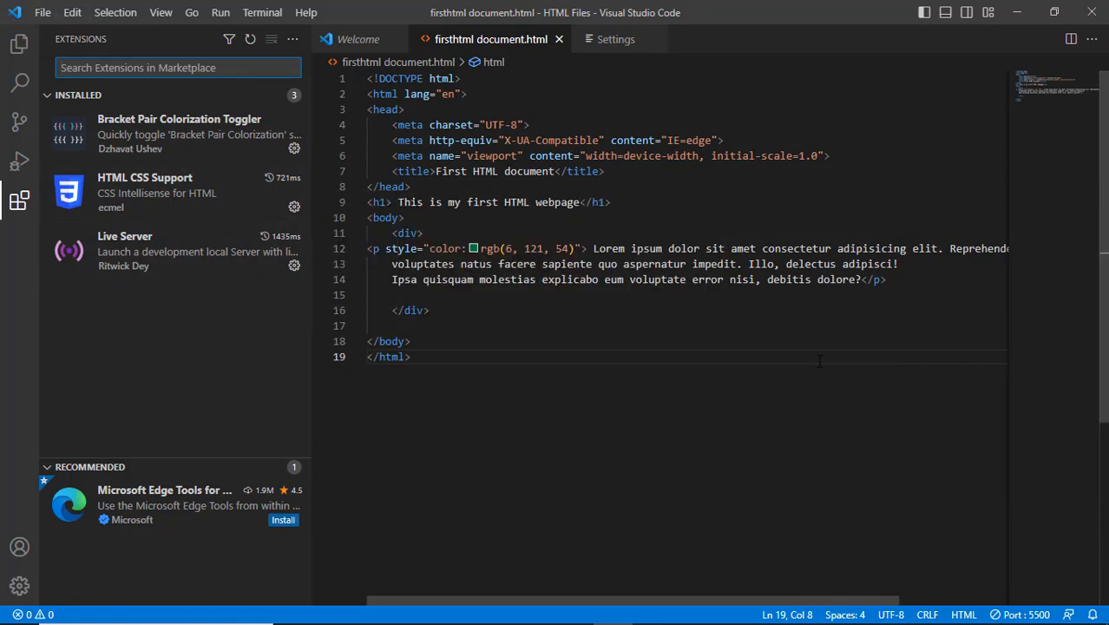
mouse_move(593, 385)
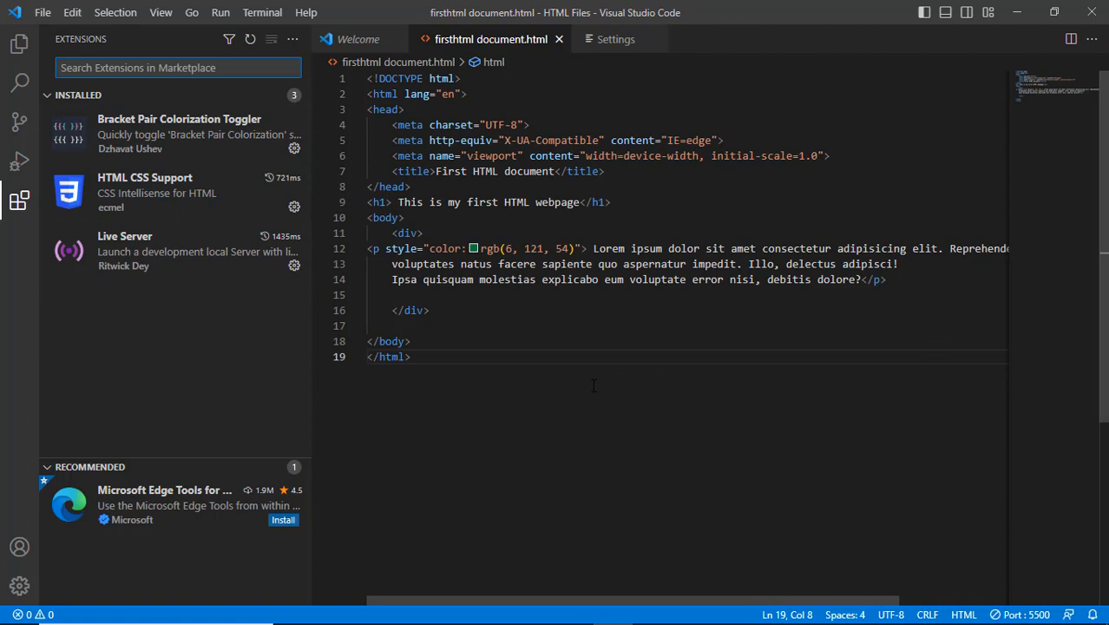
mouse_move(668, 332)
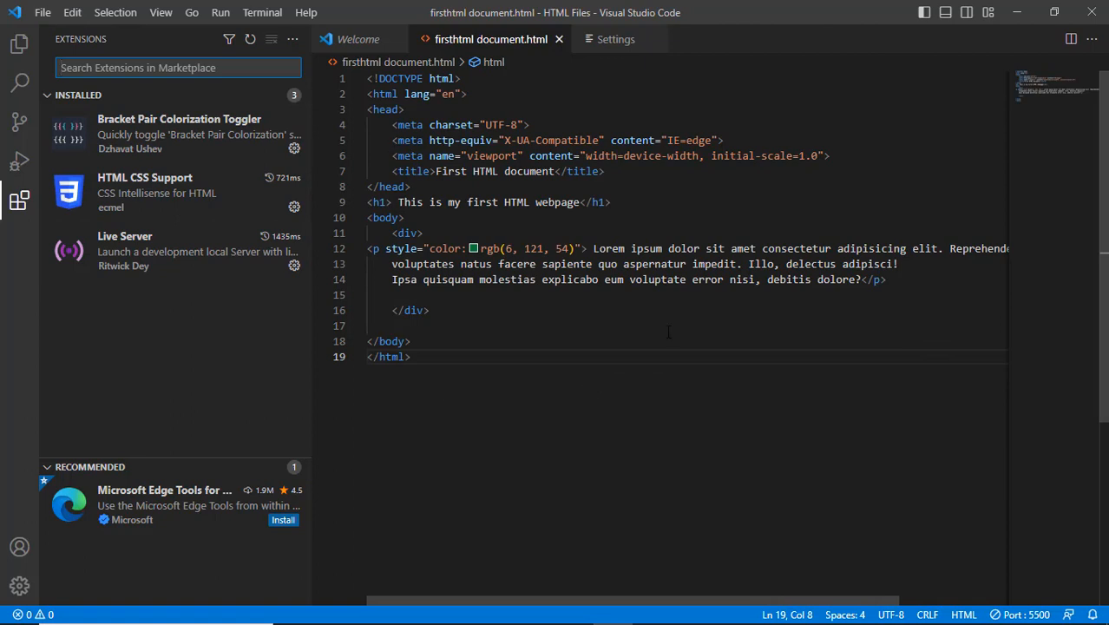